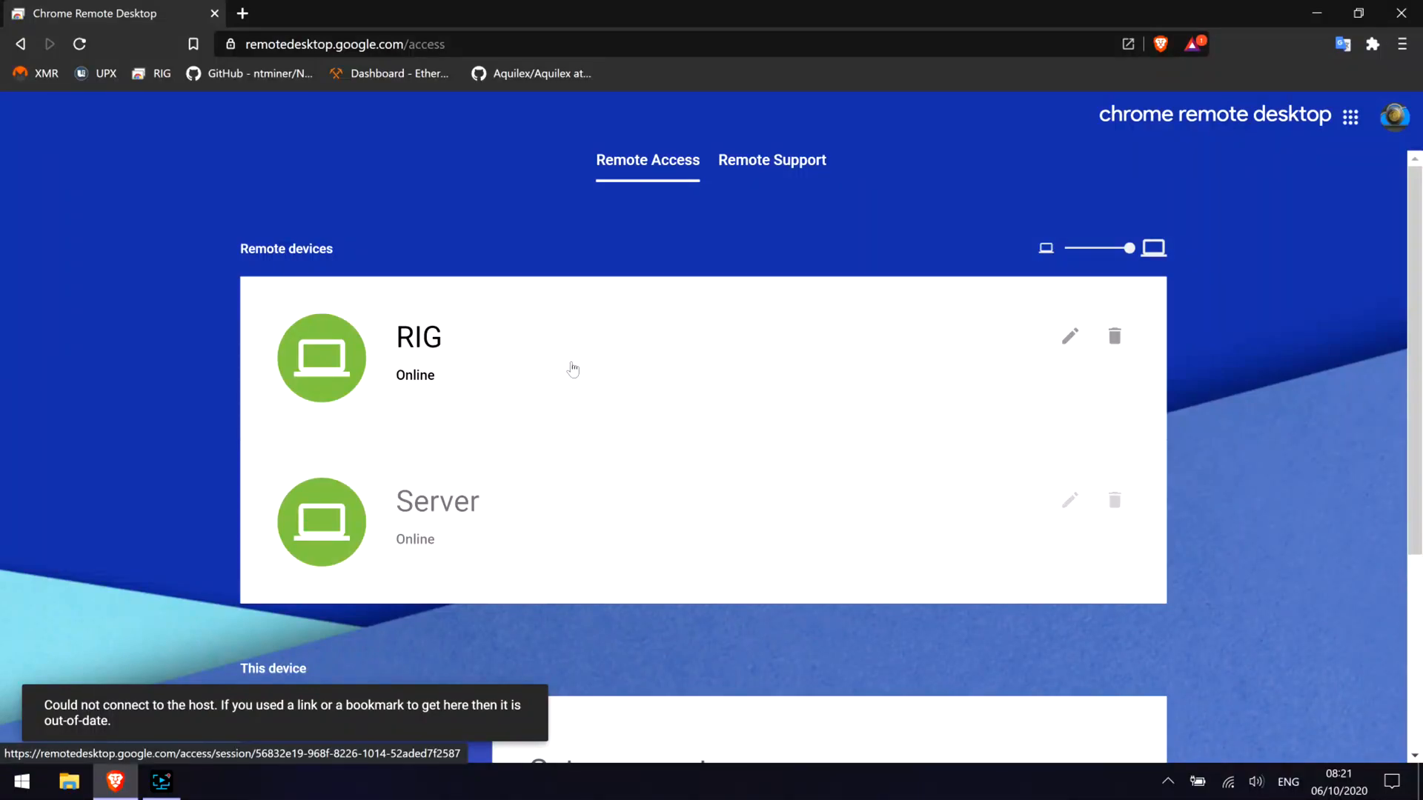
Select the RIG device under Remote devices to begin connecting to it.
{"action": "left_click", "coordinate": [418, 354]}
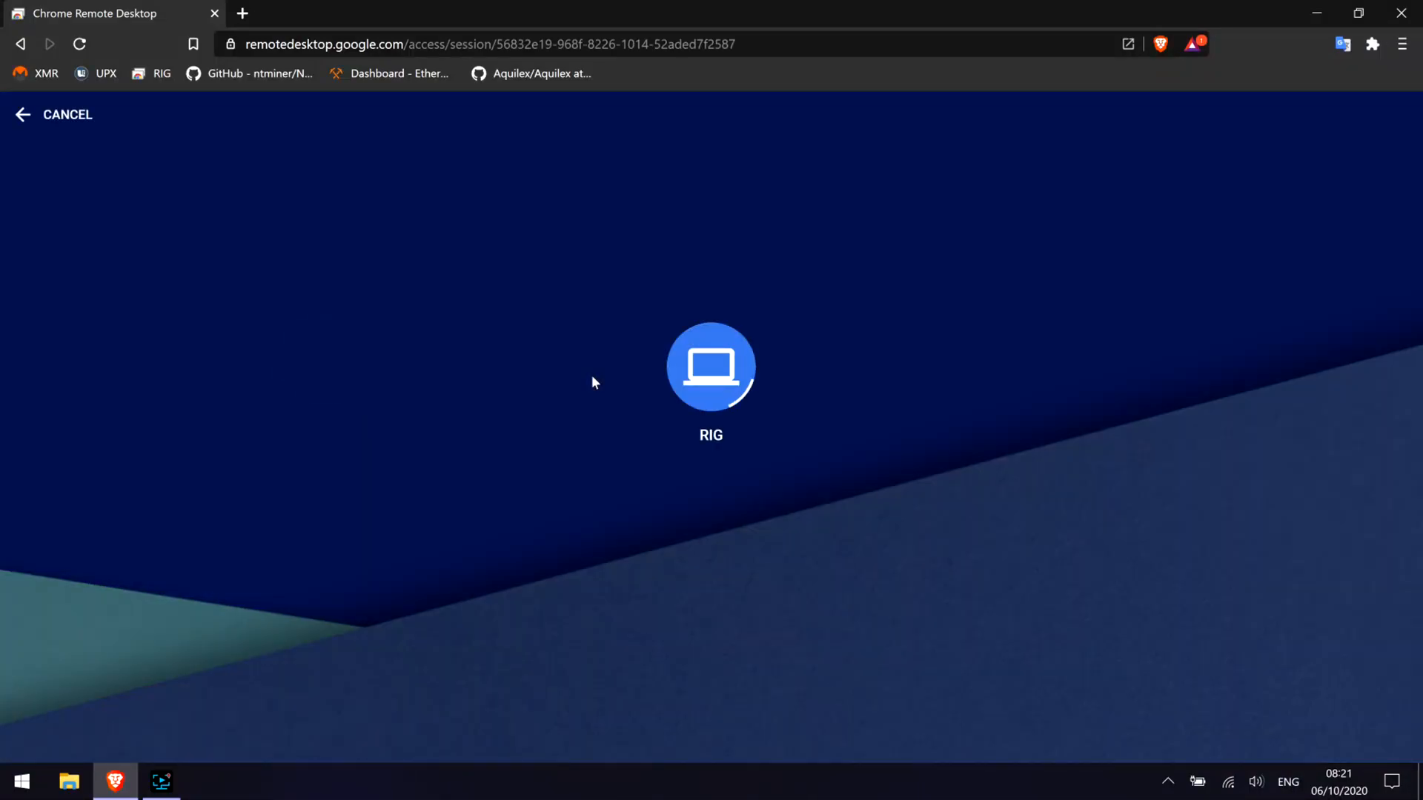